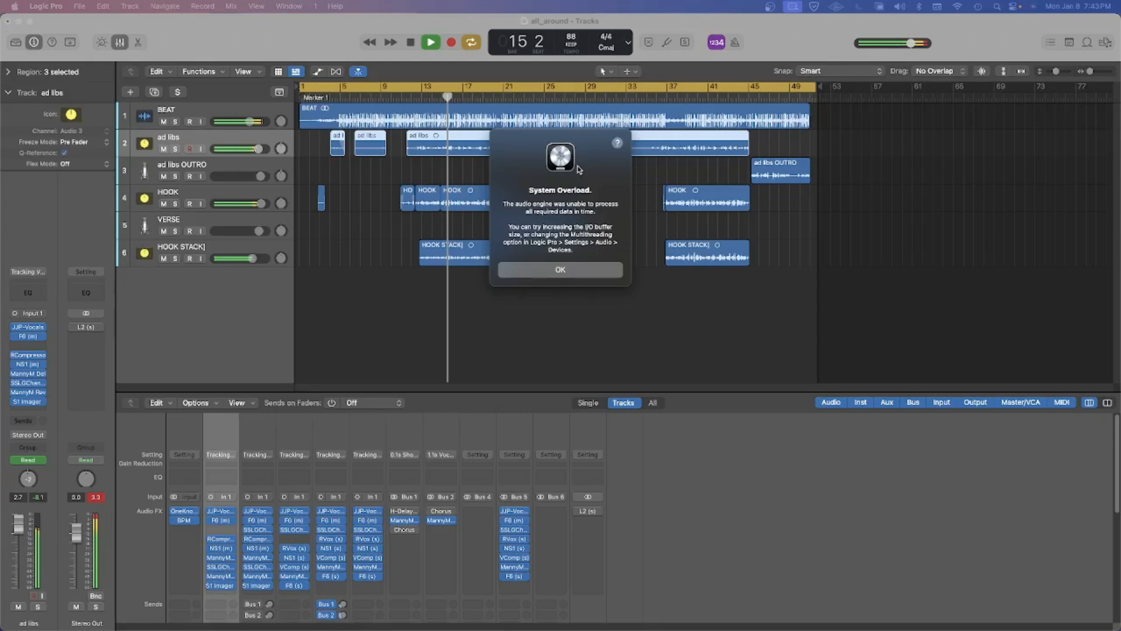
mouse_move(614, 215)
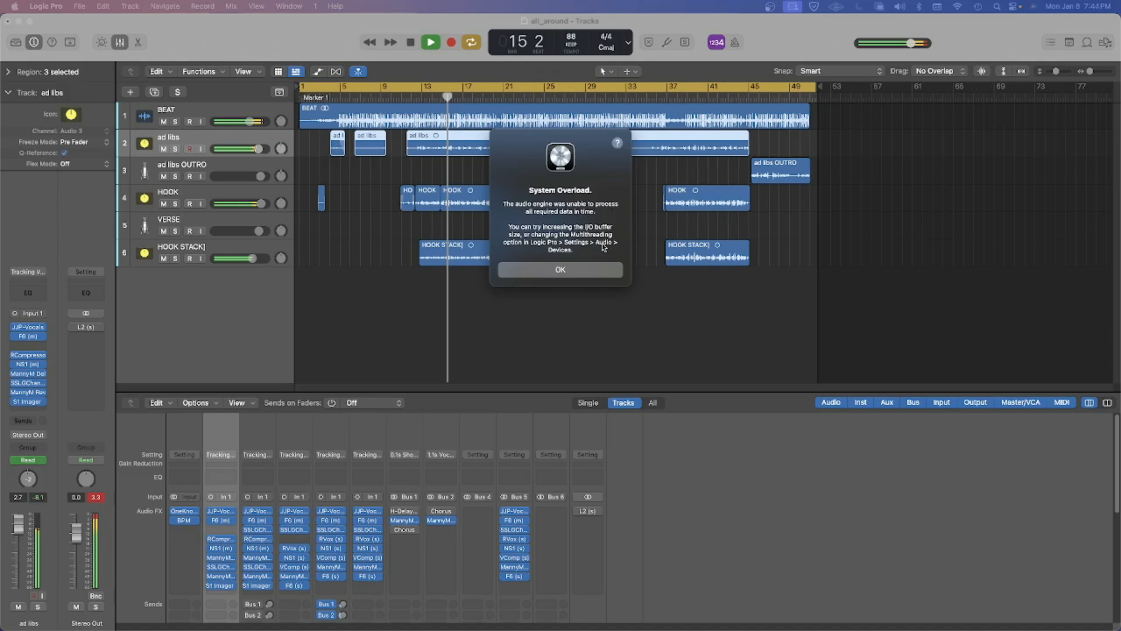
Dismiss the overload alert and apply a 1024-sample I/O buffer size in audio device settings
left_click(560, 270)
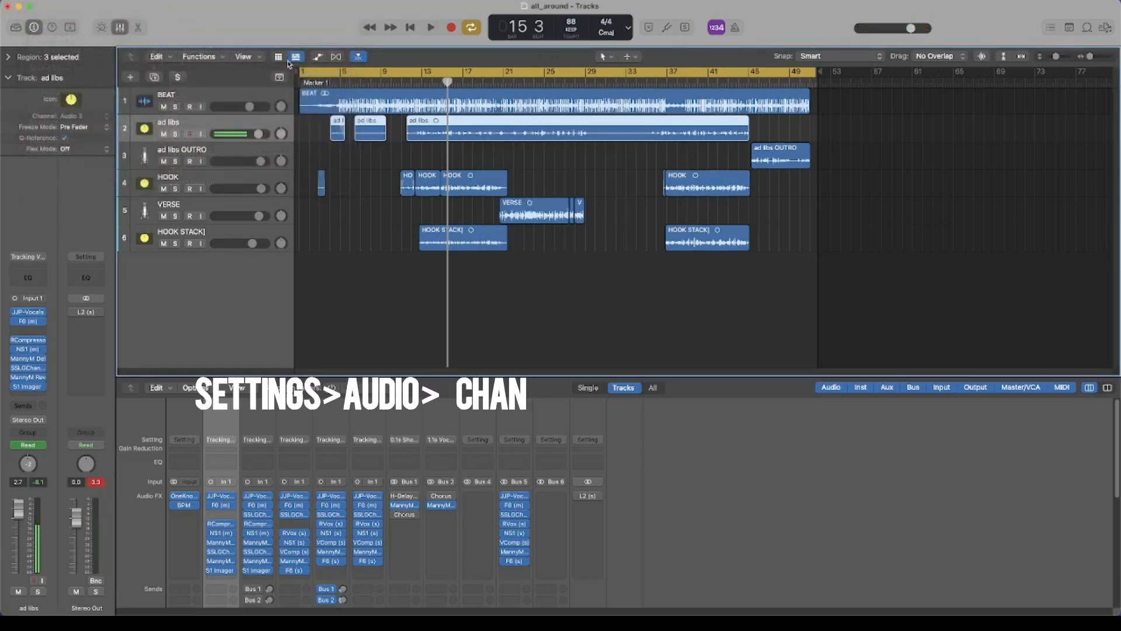
left_click(558, 233)
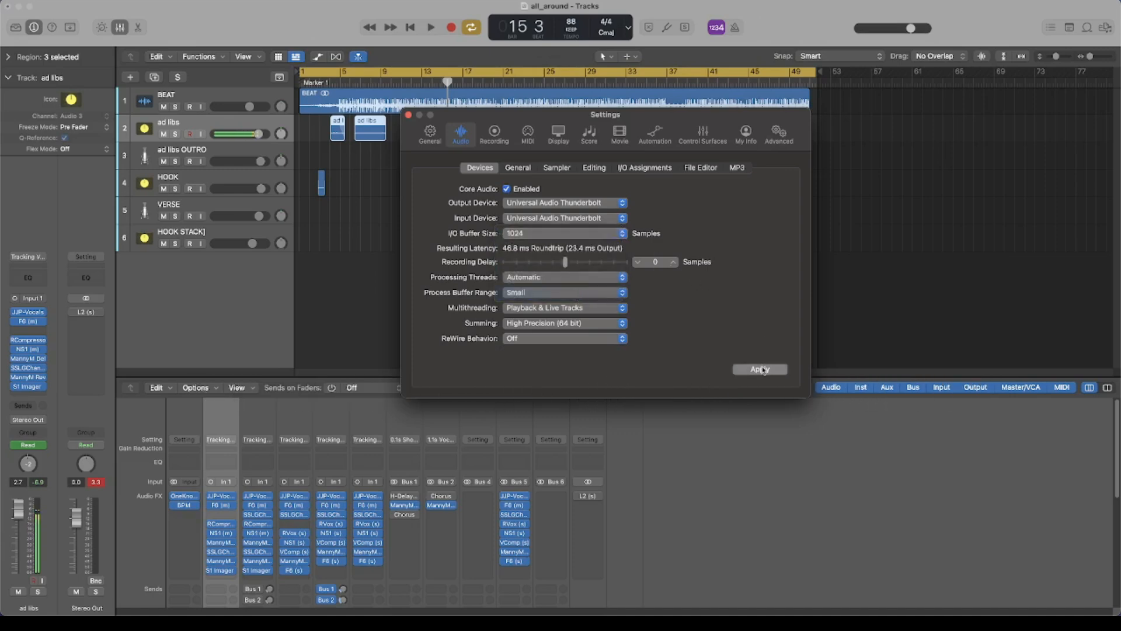
left_click(760, 369)
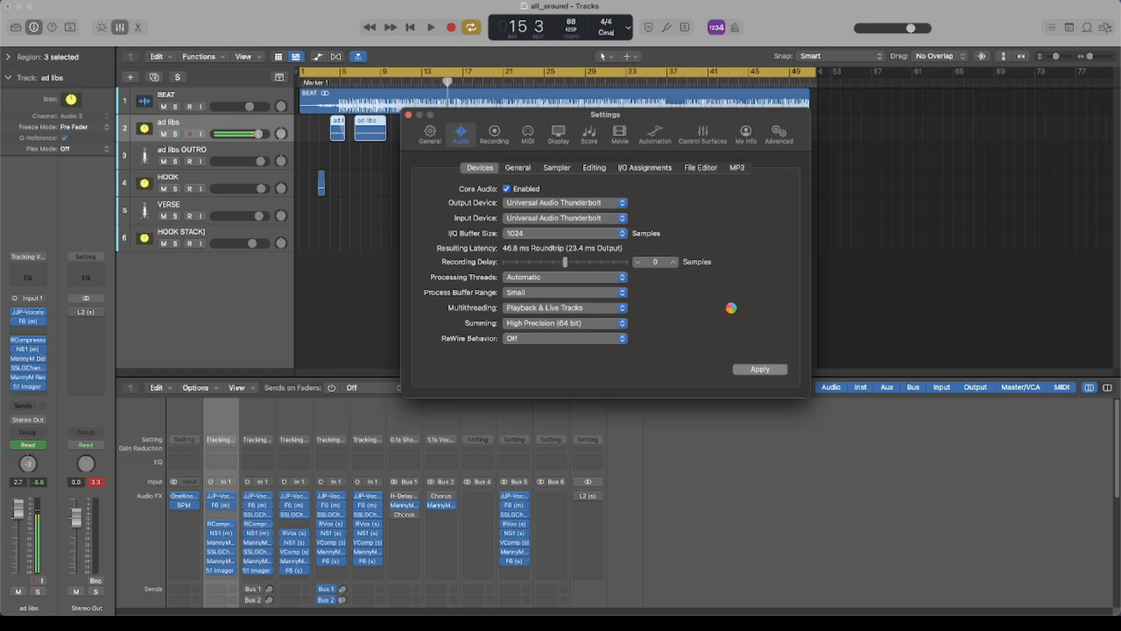
Close the audio settings window to return to the tracks and mixer
left_click(408, 115)
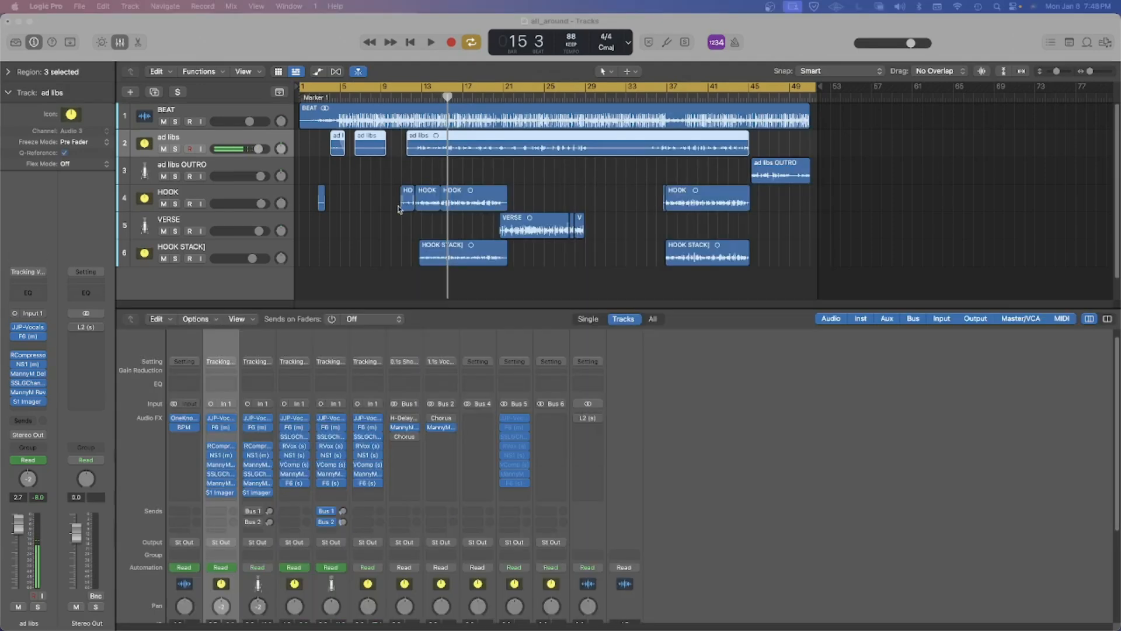
mouse_move(335, 192)
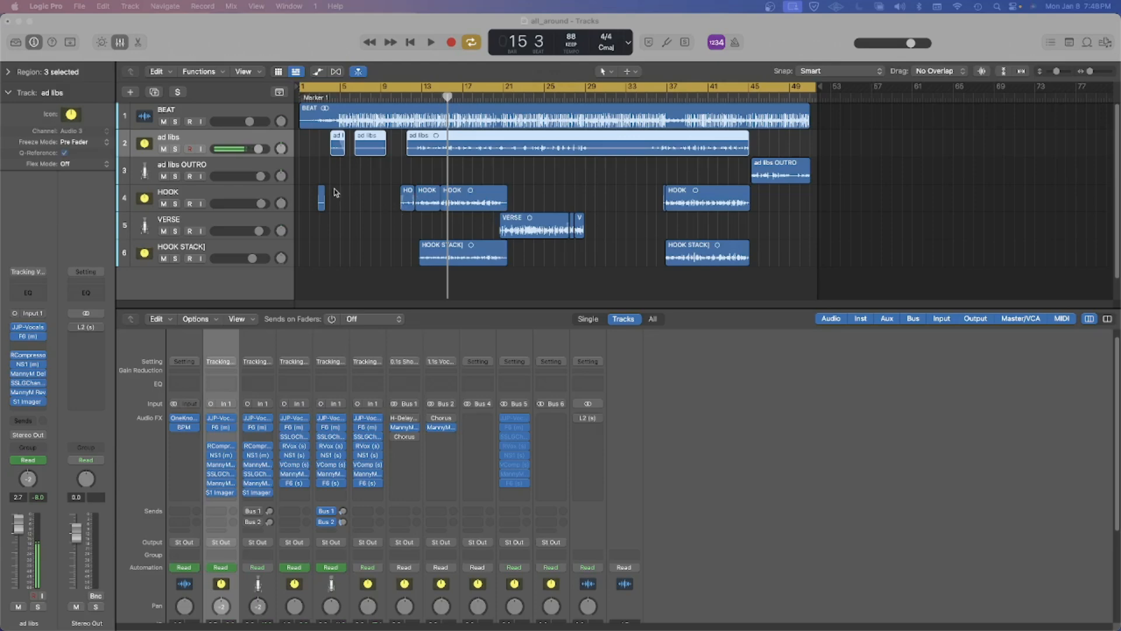
mouse_move(240, 167)
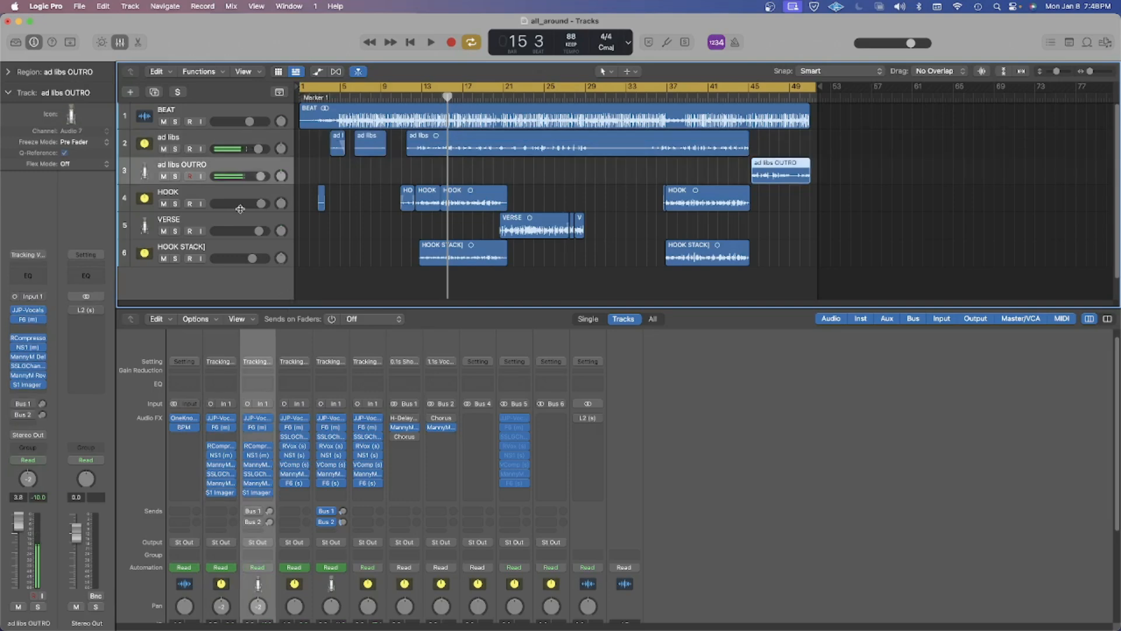
Route the ad libs and ad libs OUTRO tracks' output to Bus 6
left_click(168, 192)
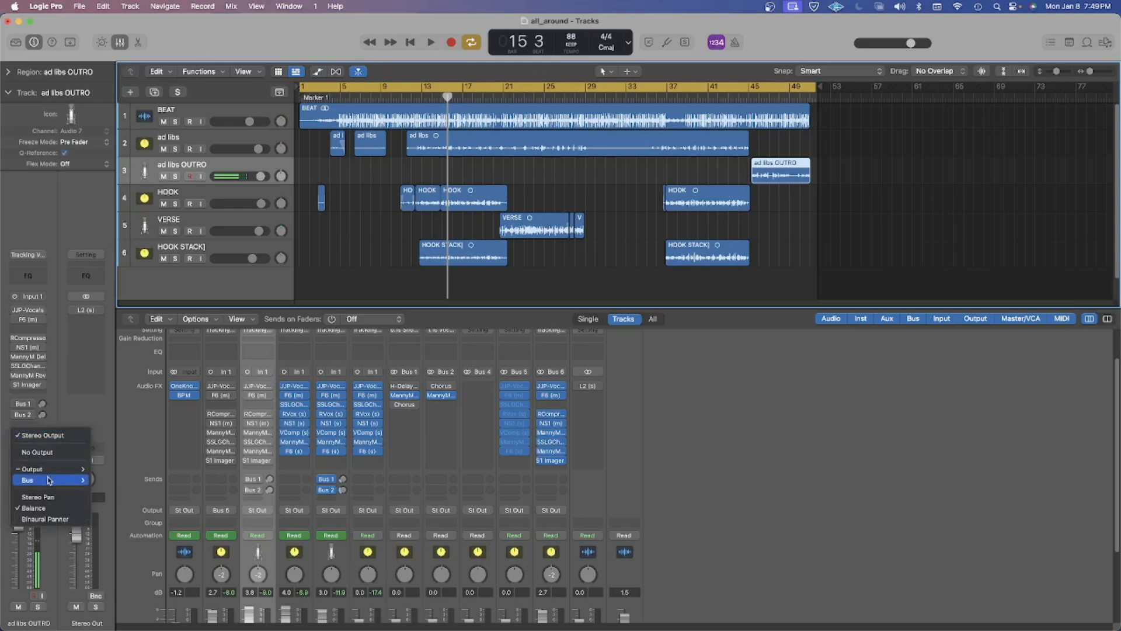
left_click(27, 479)
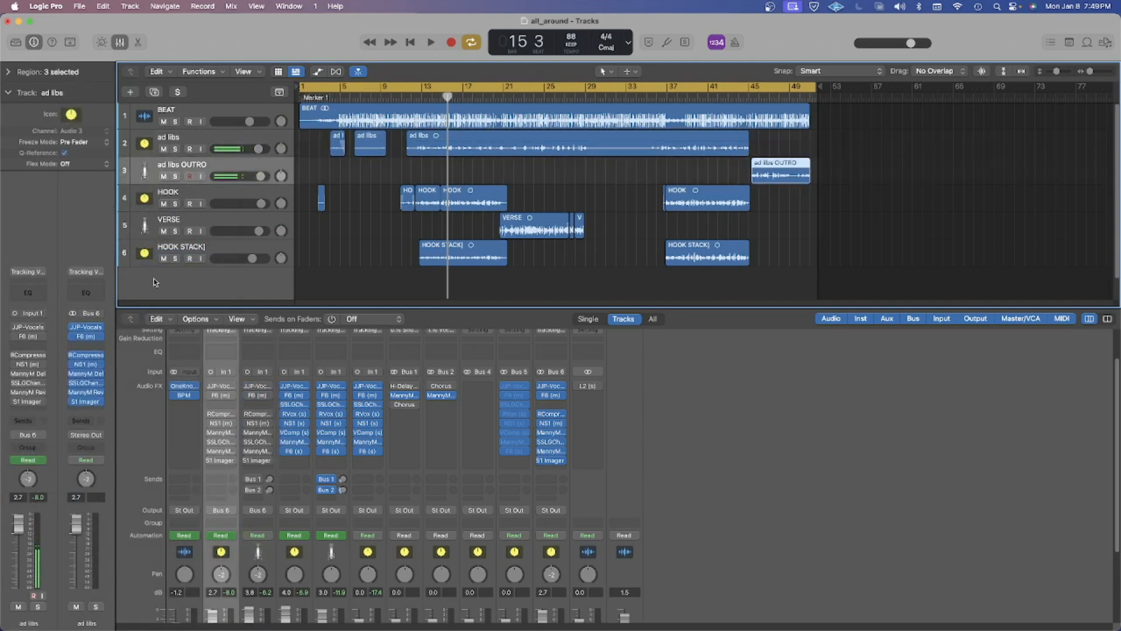
left_click(181, 165)
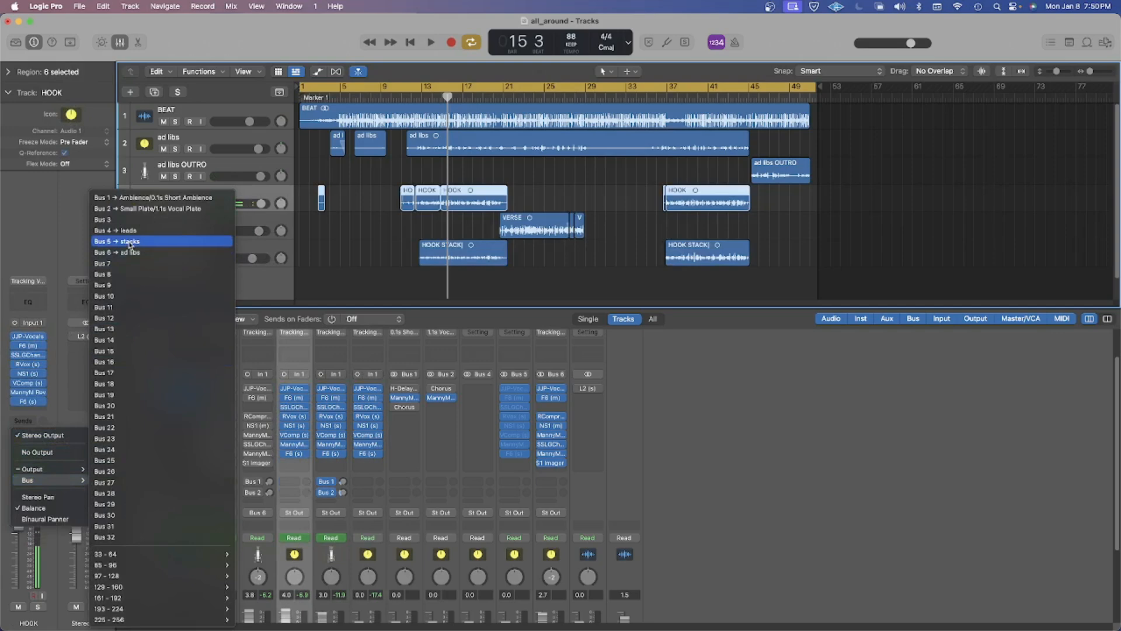
Set the HOOK and VERSE track outputs to Bus 4 (leads)
left_click(128, 241)
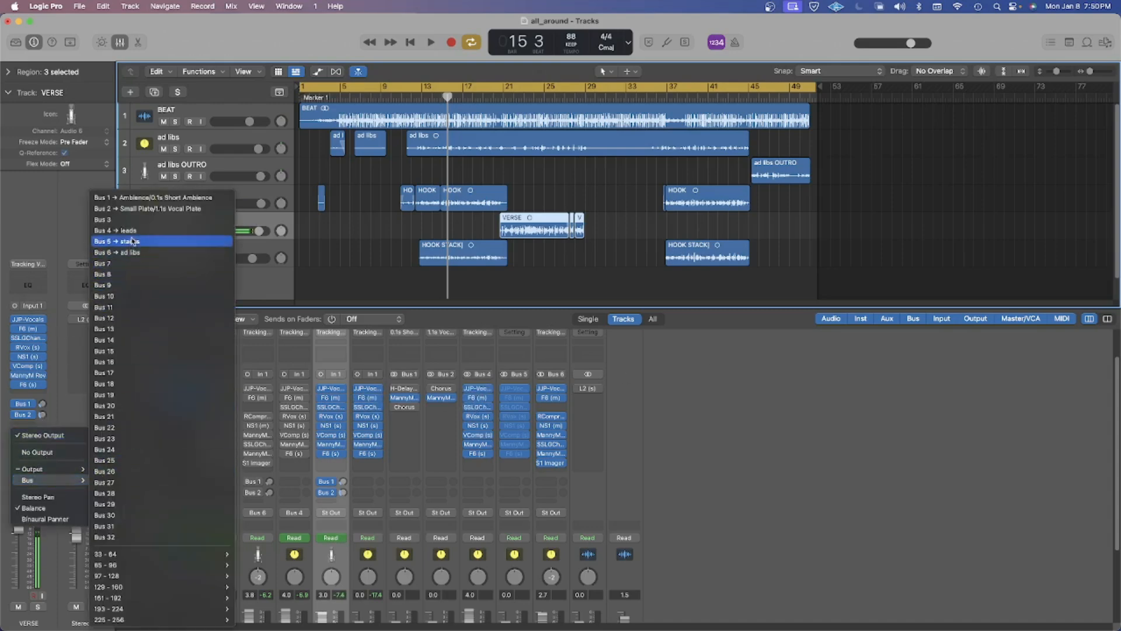
left_click(121, 230)
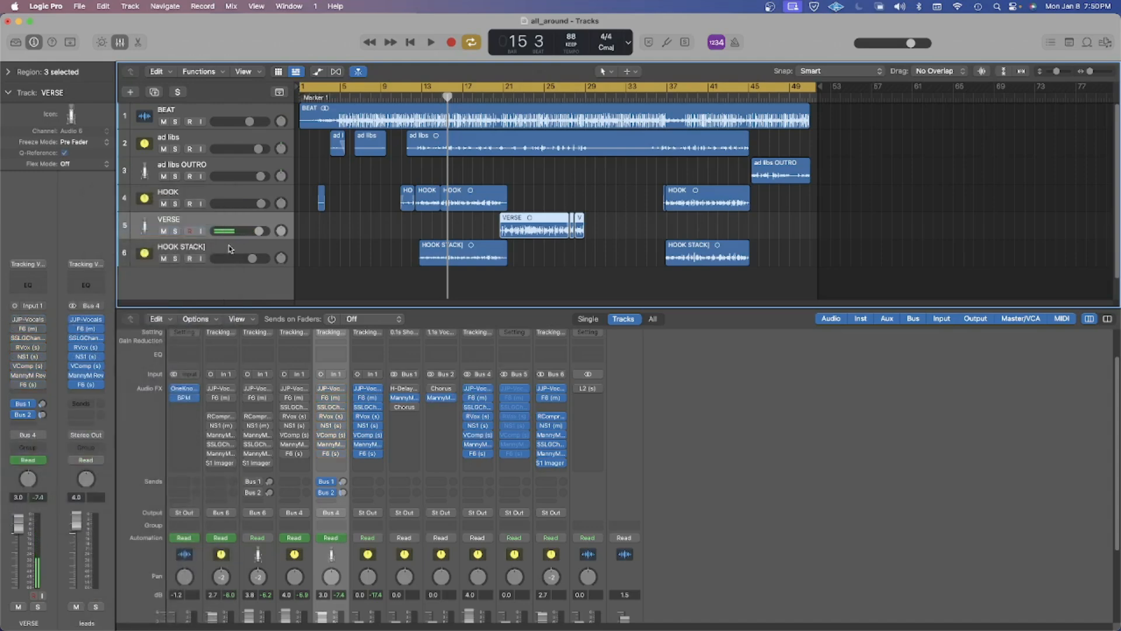
Select the HOOK STACK track for routing to Bus 5 (stacks)
left_click(182, 247)
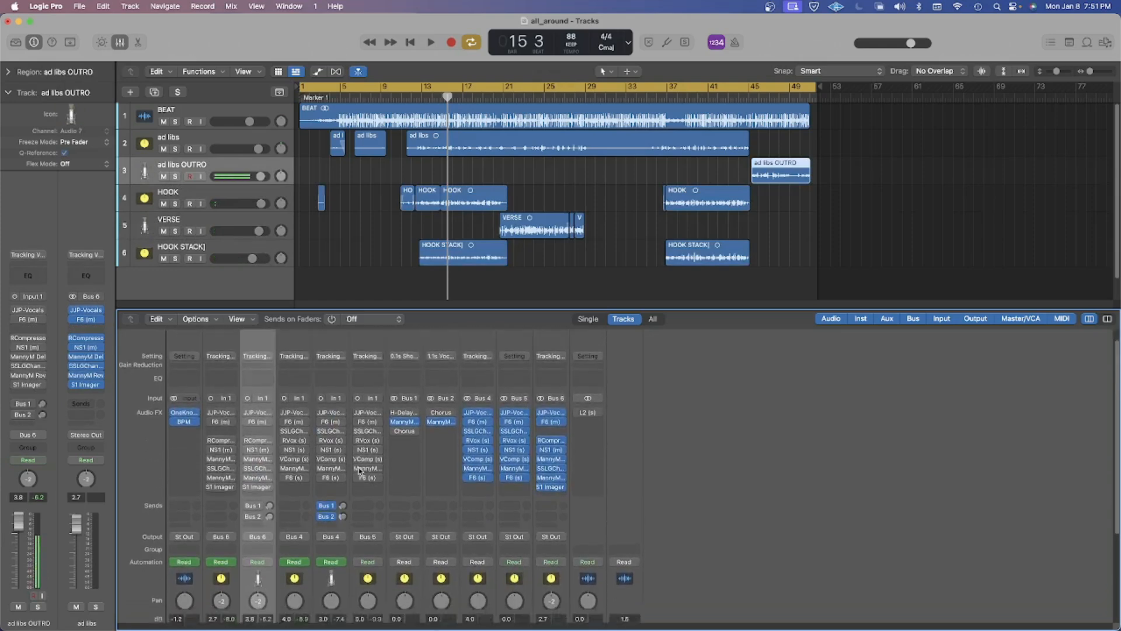
scroll("down", 3)
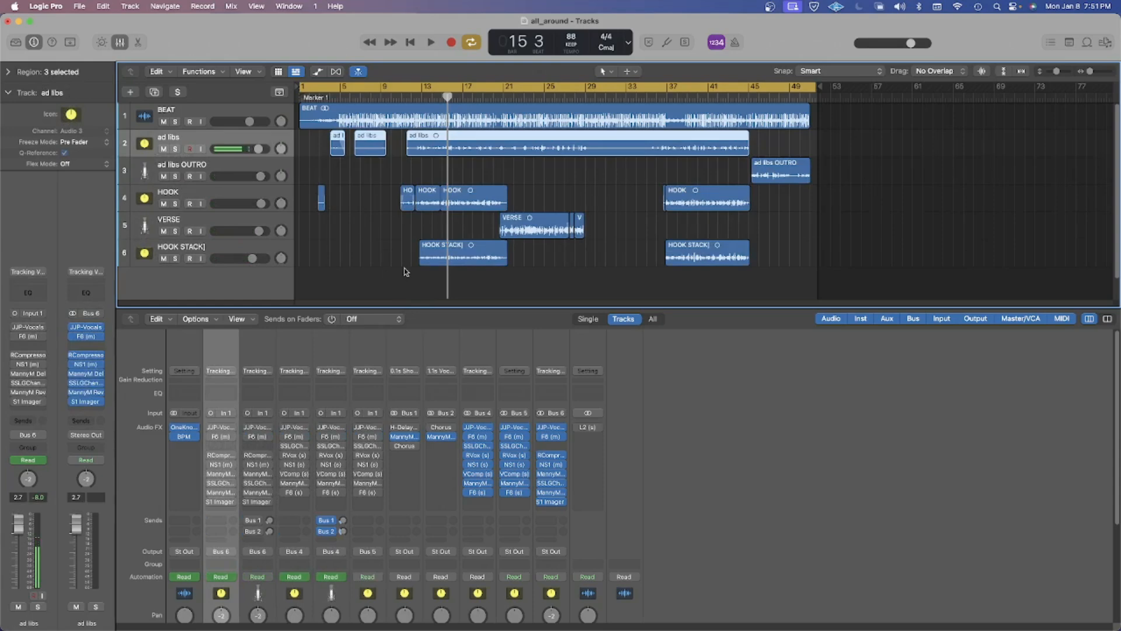
mouse_move(438, 288)
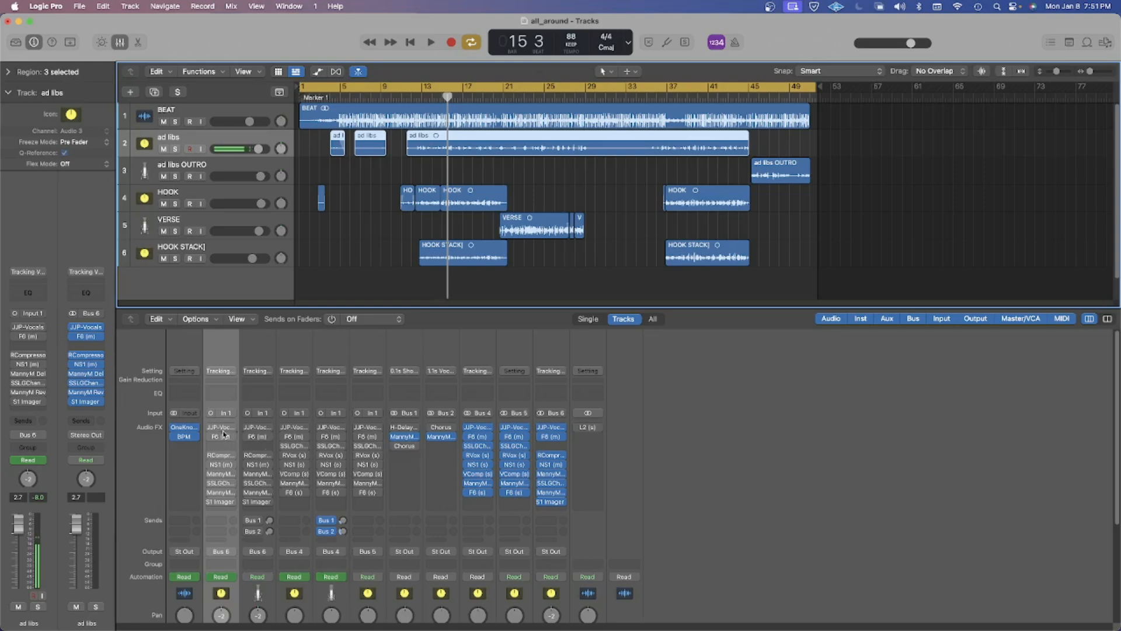
mouse_move(224, 442)
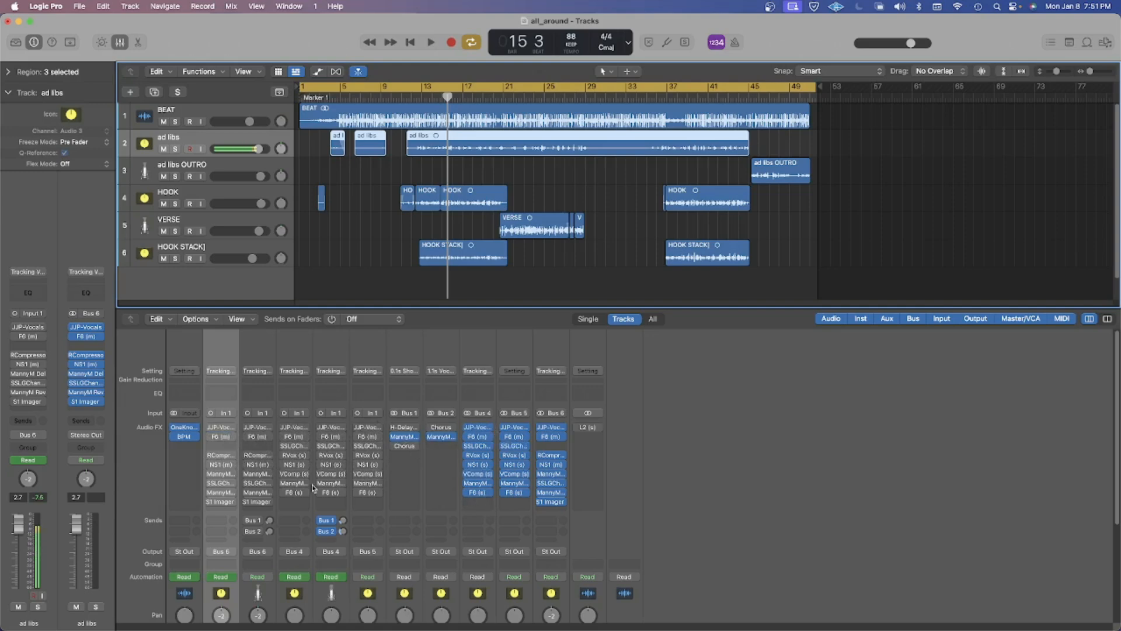
mouse_move(547, 355)
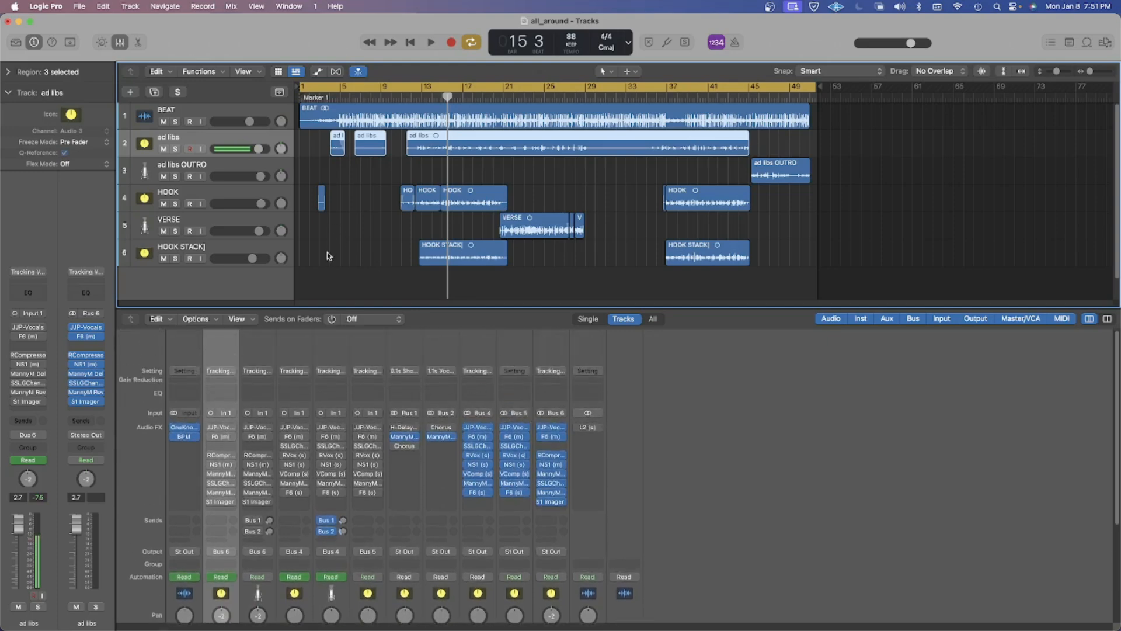
mouse_move(323, 209)
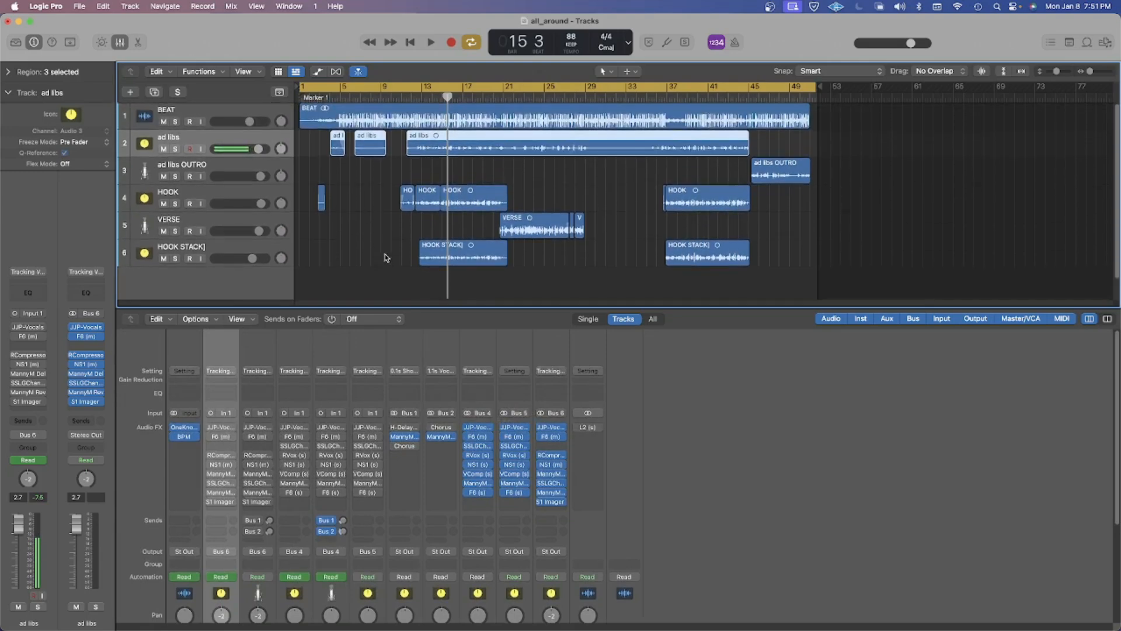
mouse_move(910, 373)
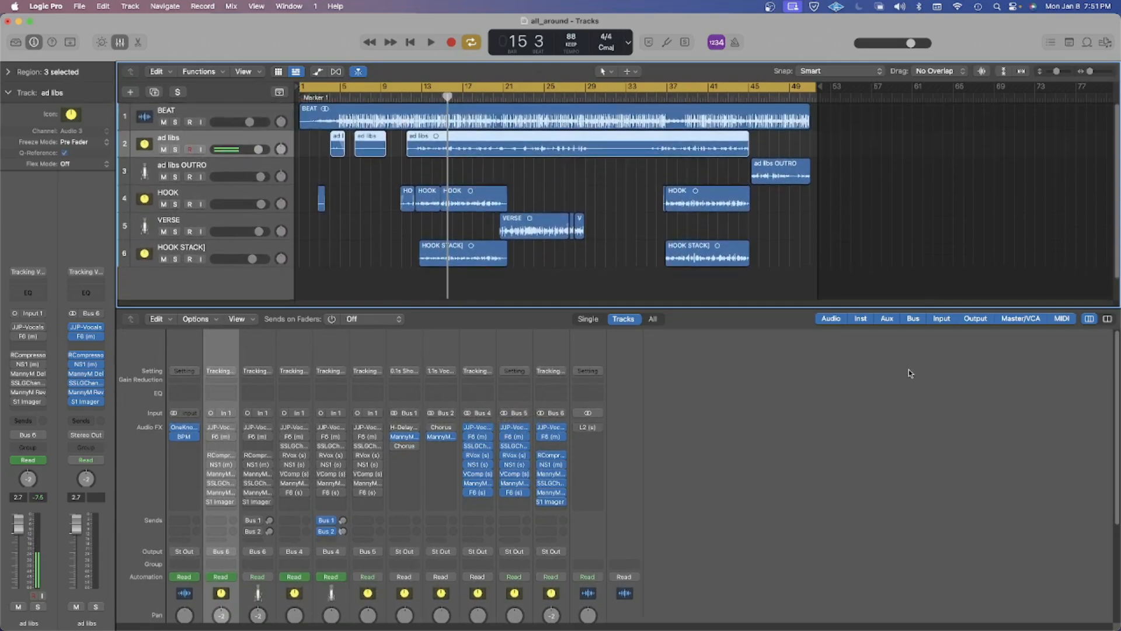